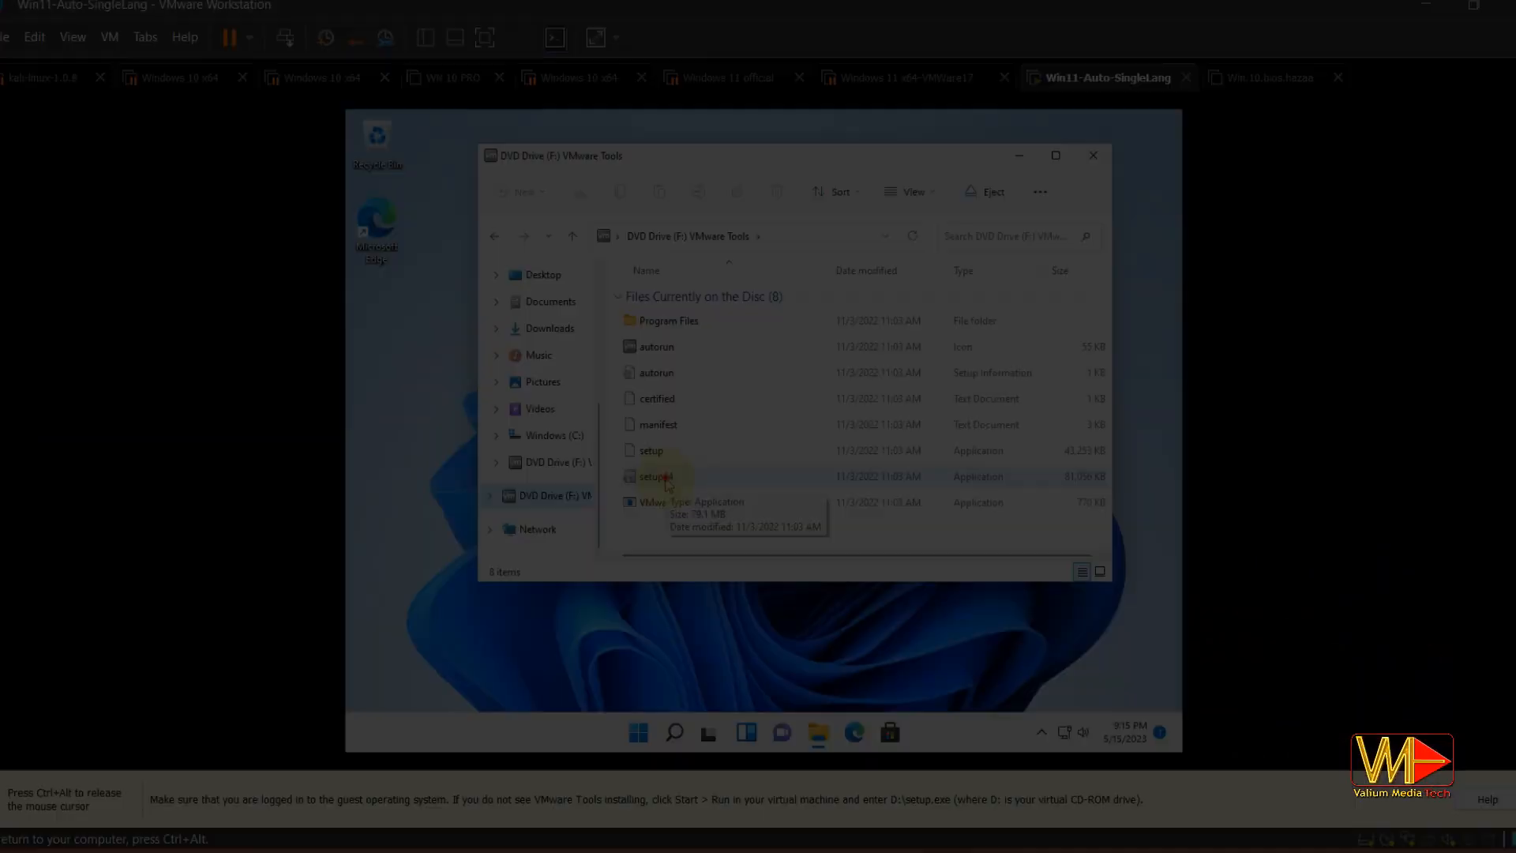
Launch setup64 from the VMware Tools DVD and continue past the welcome screen.
double_click(650, 477)
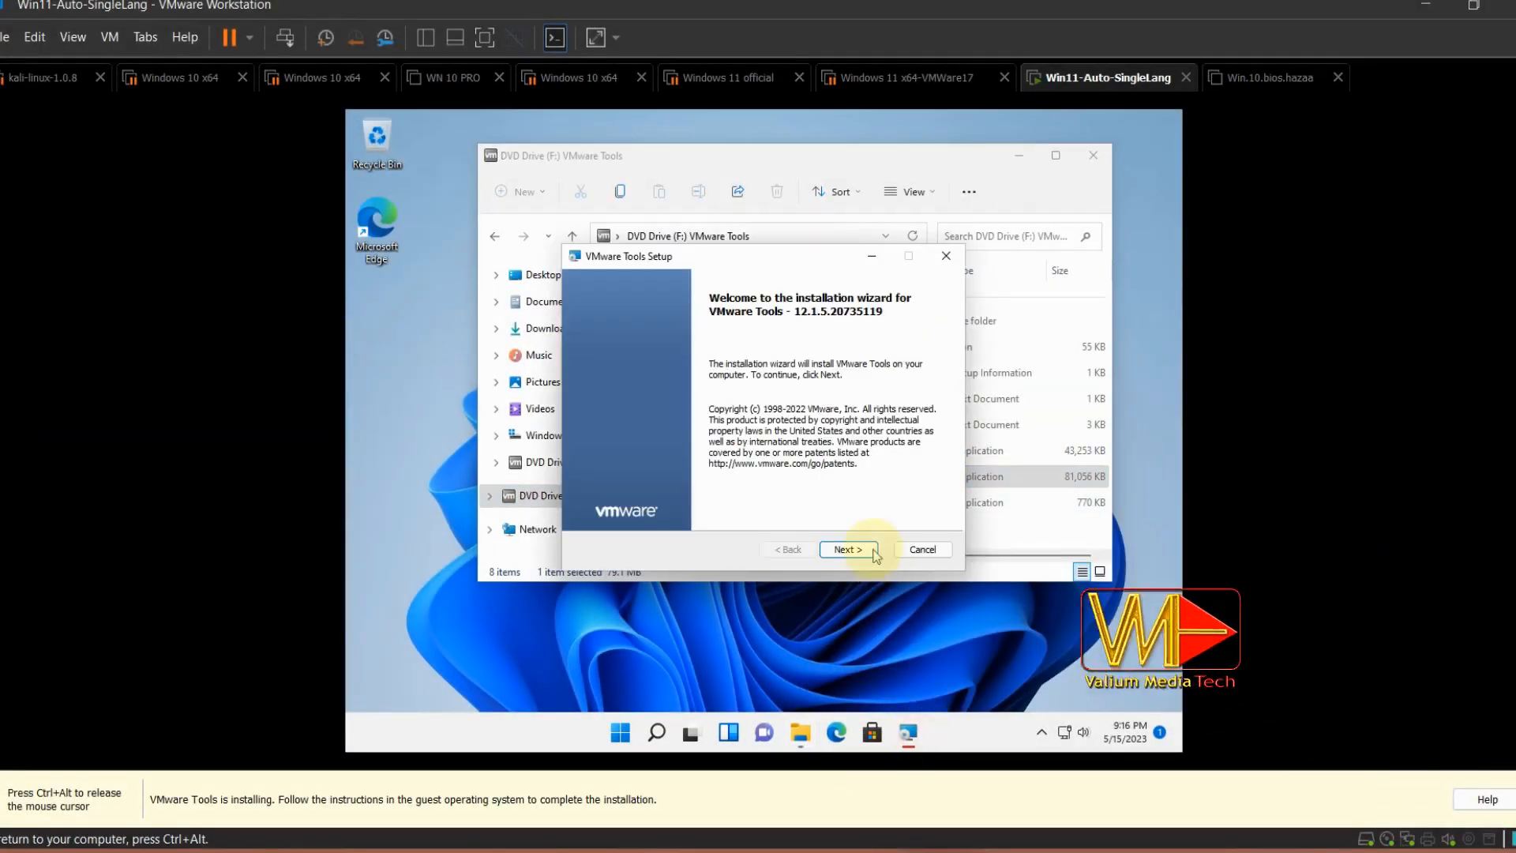
click(847, 549)
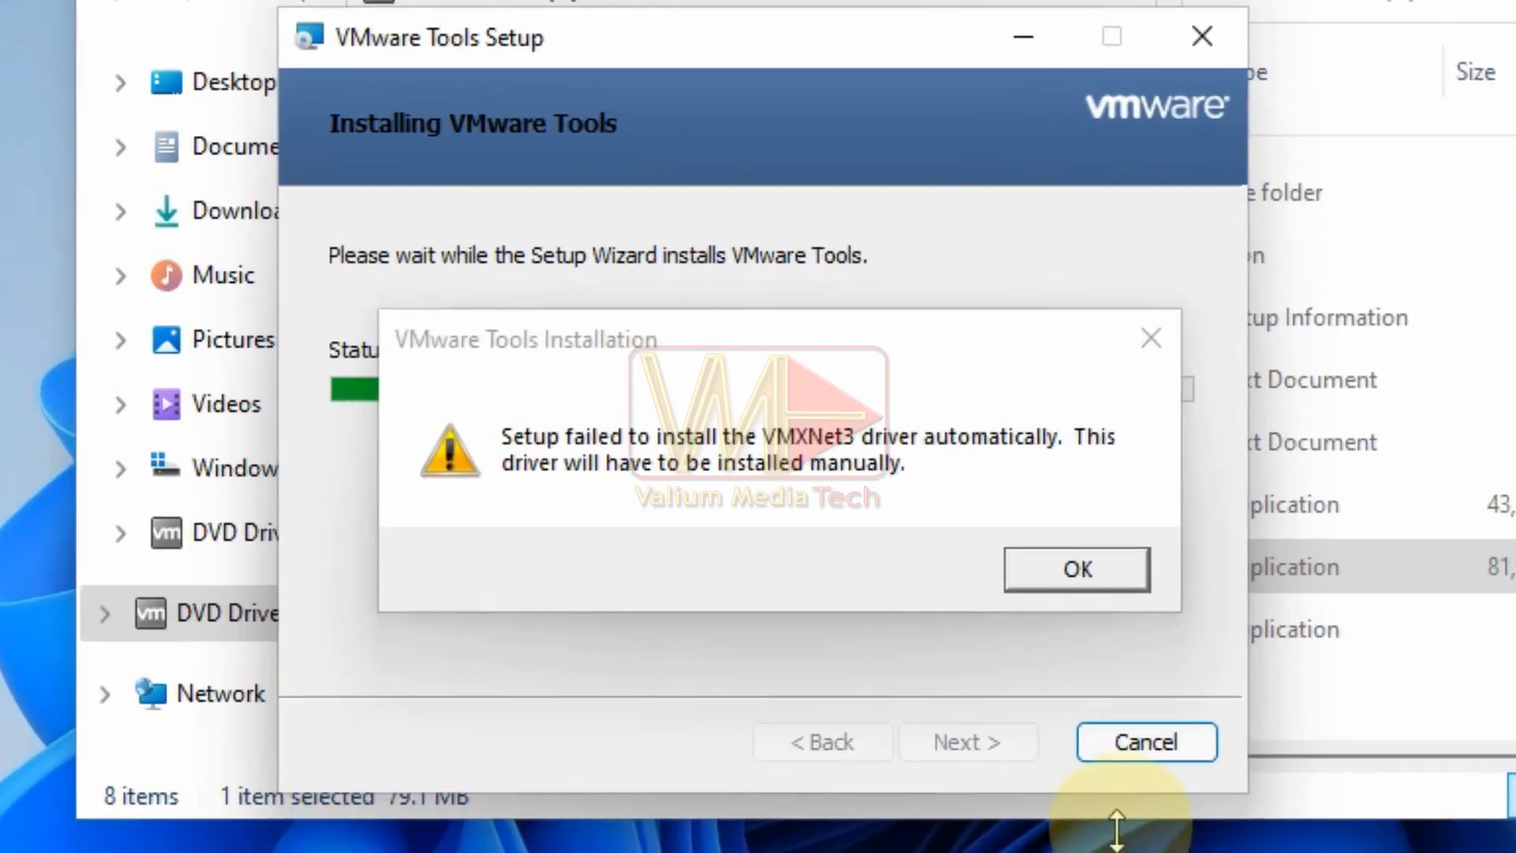
mouse_move(1125, 674)
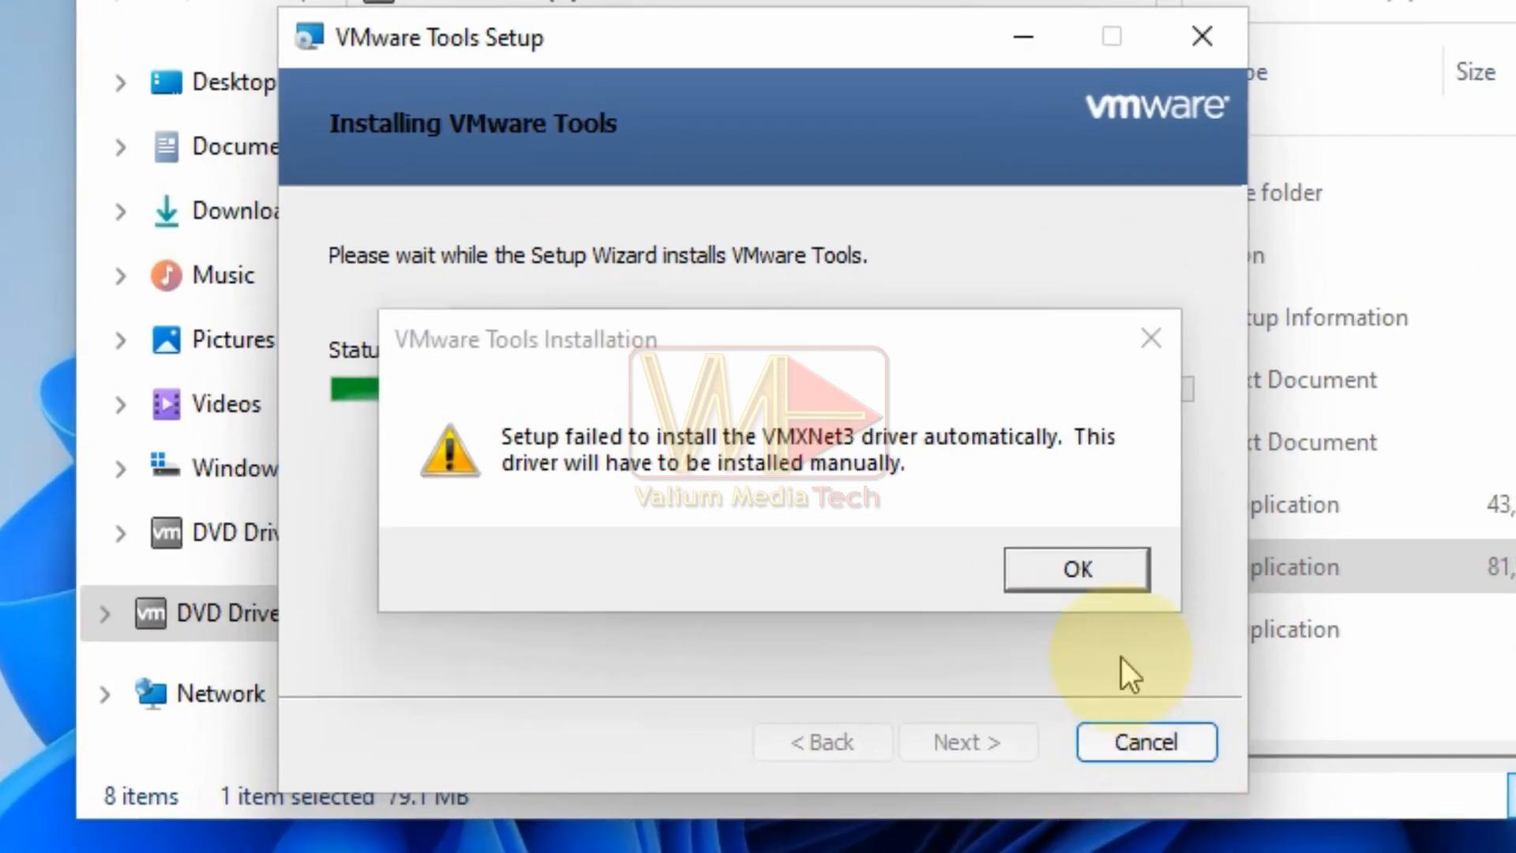
Acknowledge the VMXNet3 driver warning, let setup roll back, and finish the 'ended prematurely' wizard.
click(1077, 569)
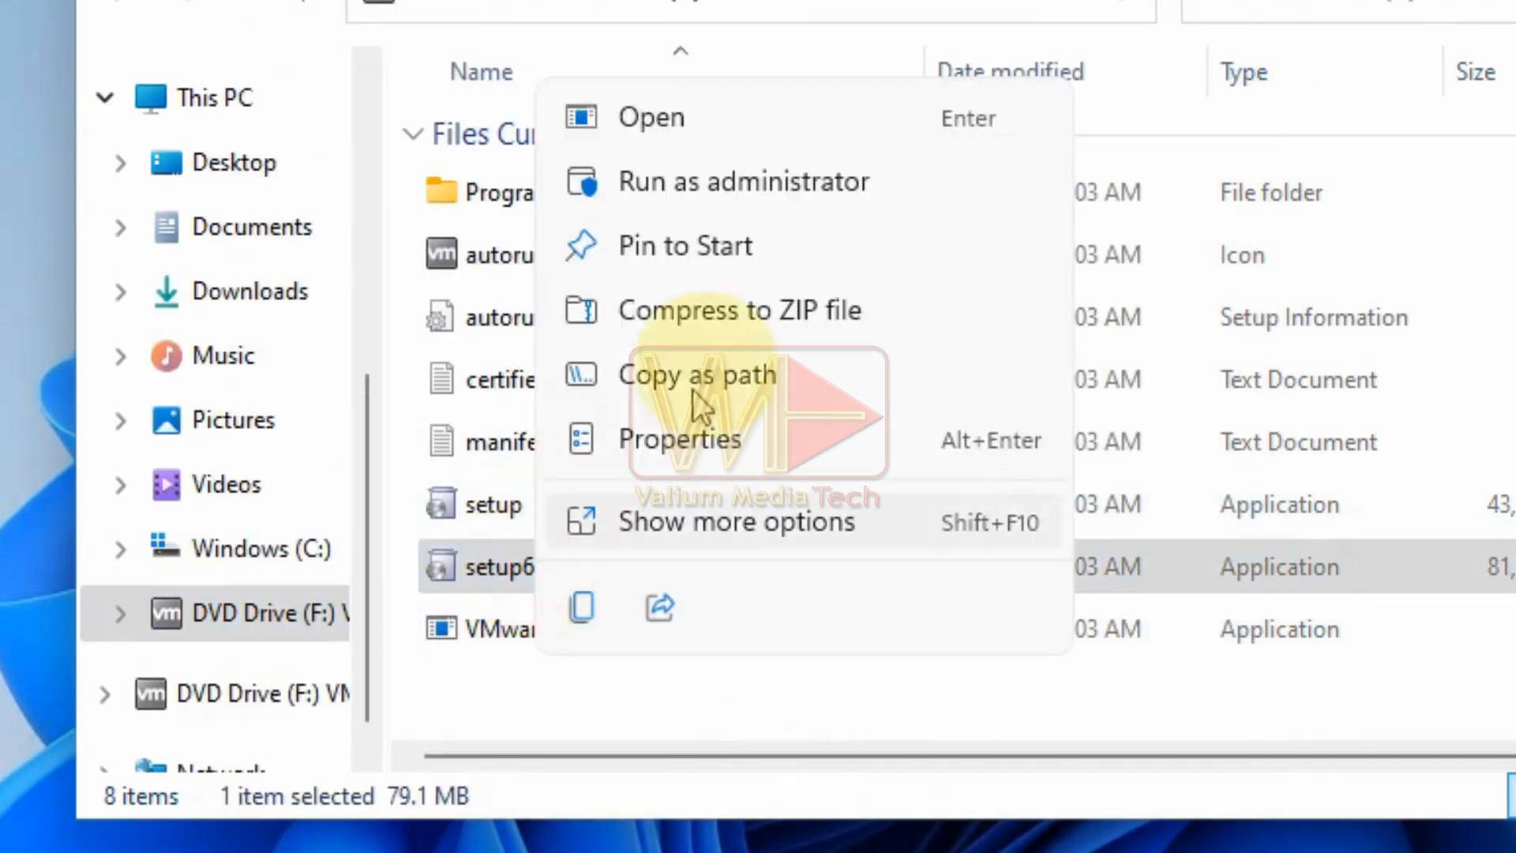
click(651, 117)
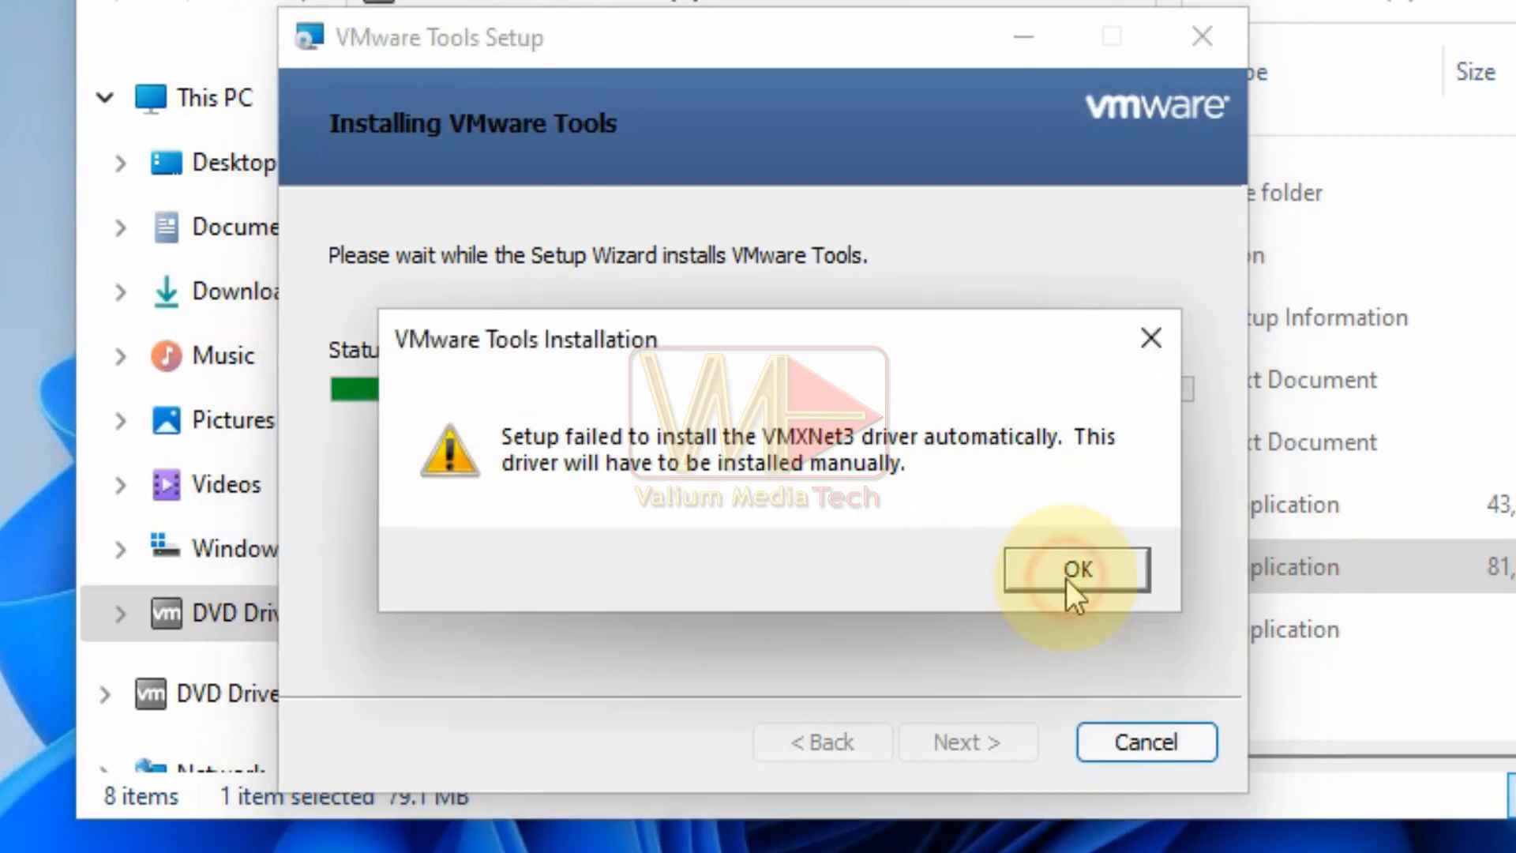
click(1079, 567)
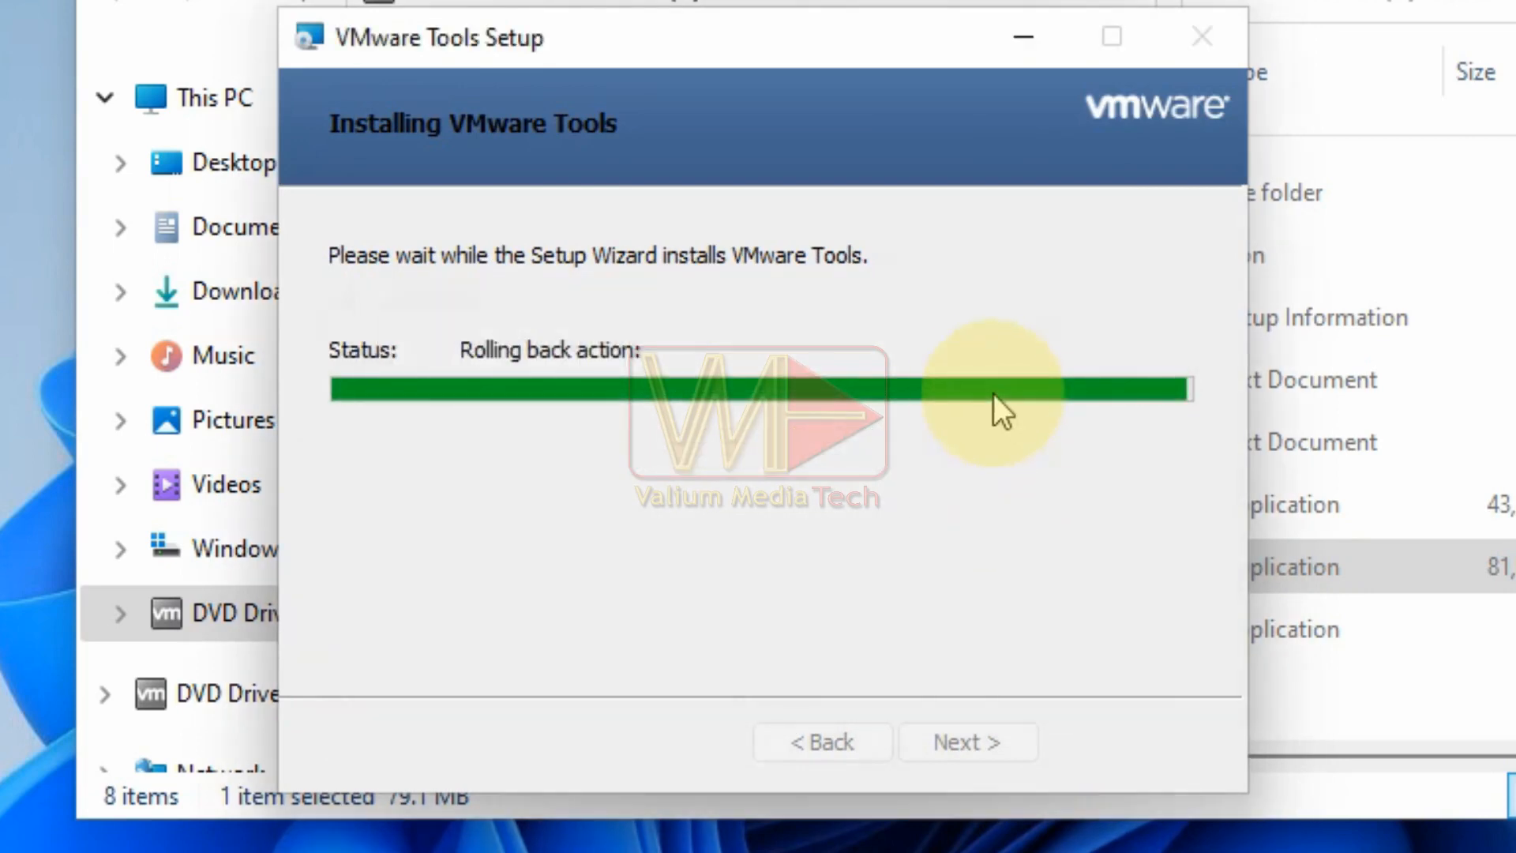
mouse_move(923, 355)
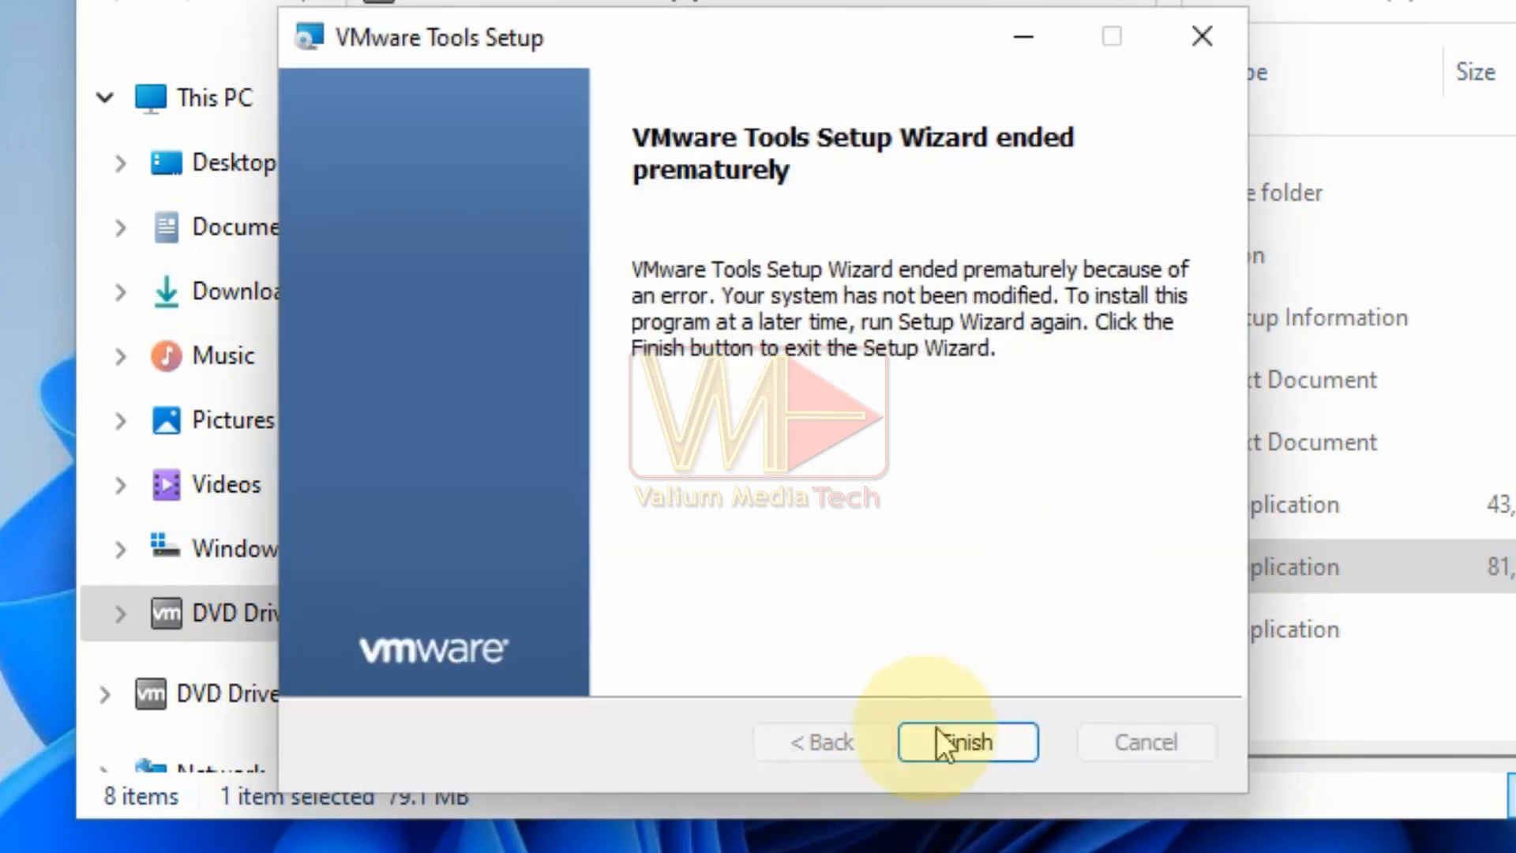
click(967, 742)
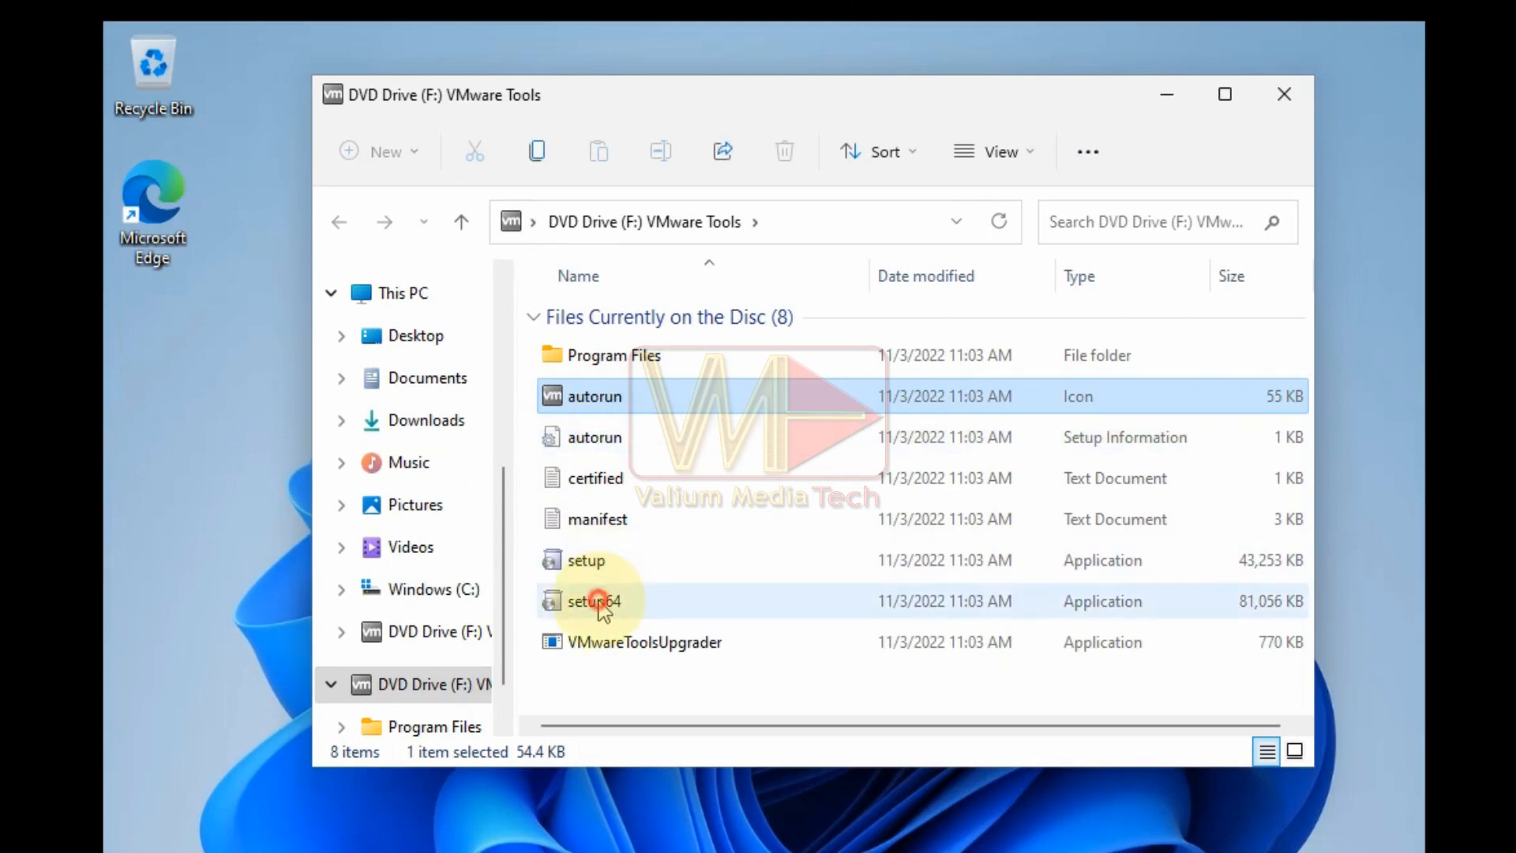
Relaunch setup64 so the VMware Tools 12.1.5 welcome screen appears.
right_click(597, 600)
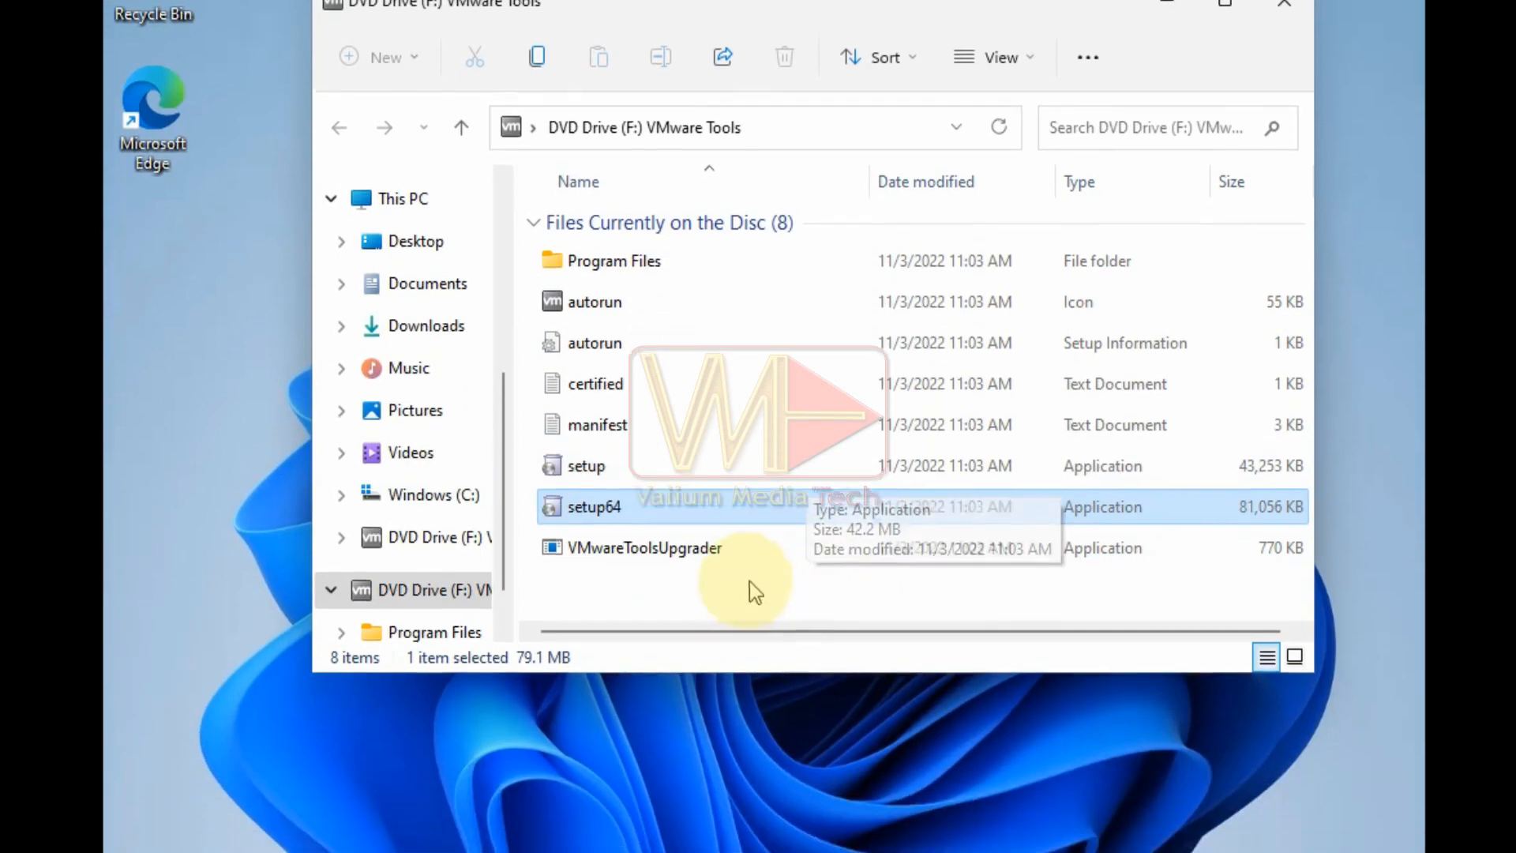
double_click(594, 505)
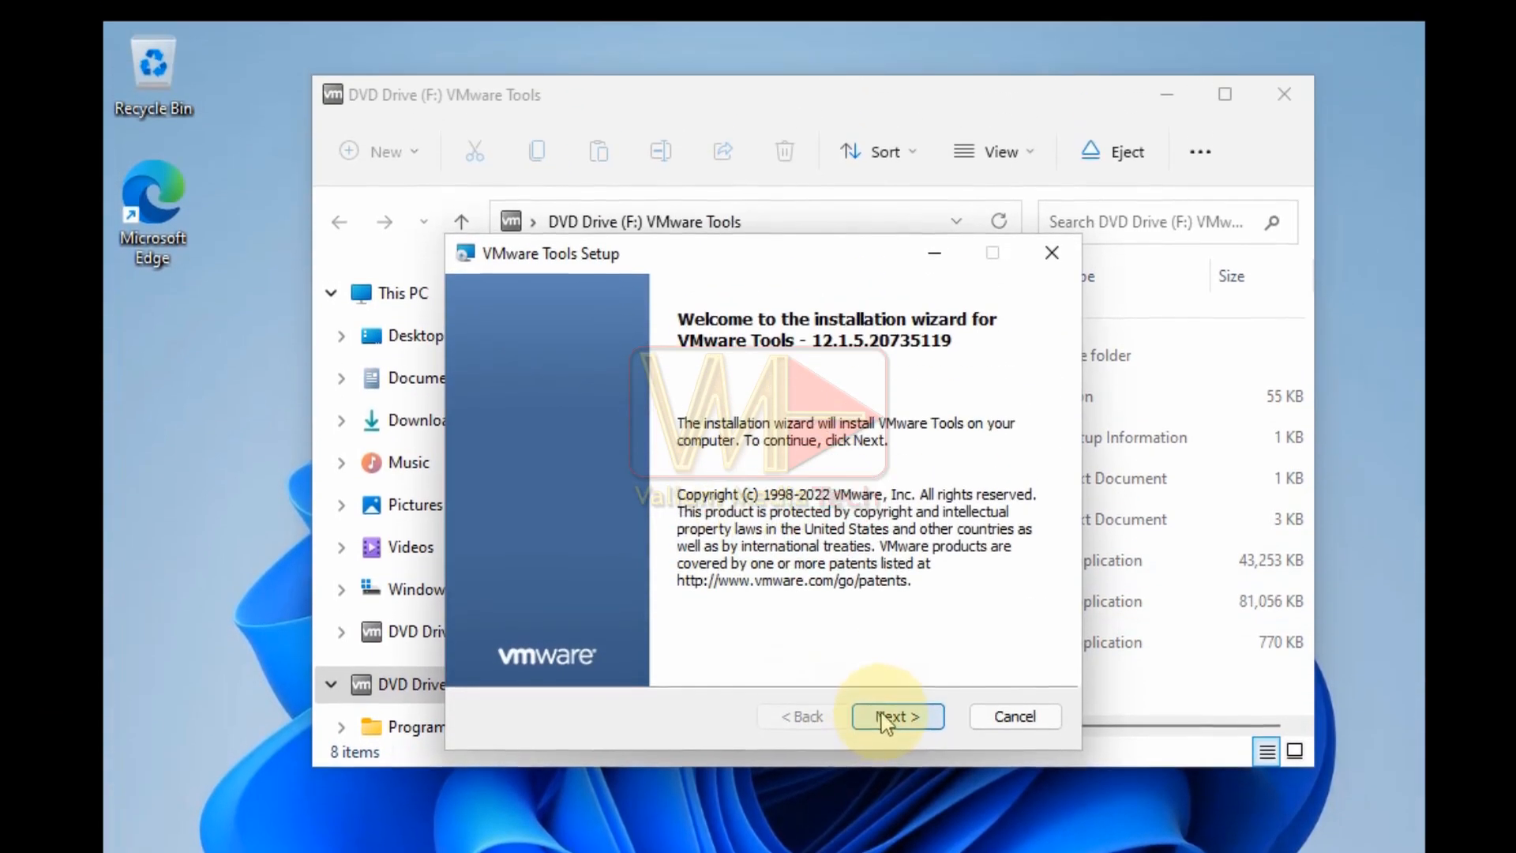
Choose Custom setup and set VMXNet3 NIC Driver to 'Entire feature will be unavailable'.
click(899, 717)
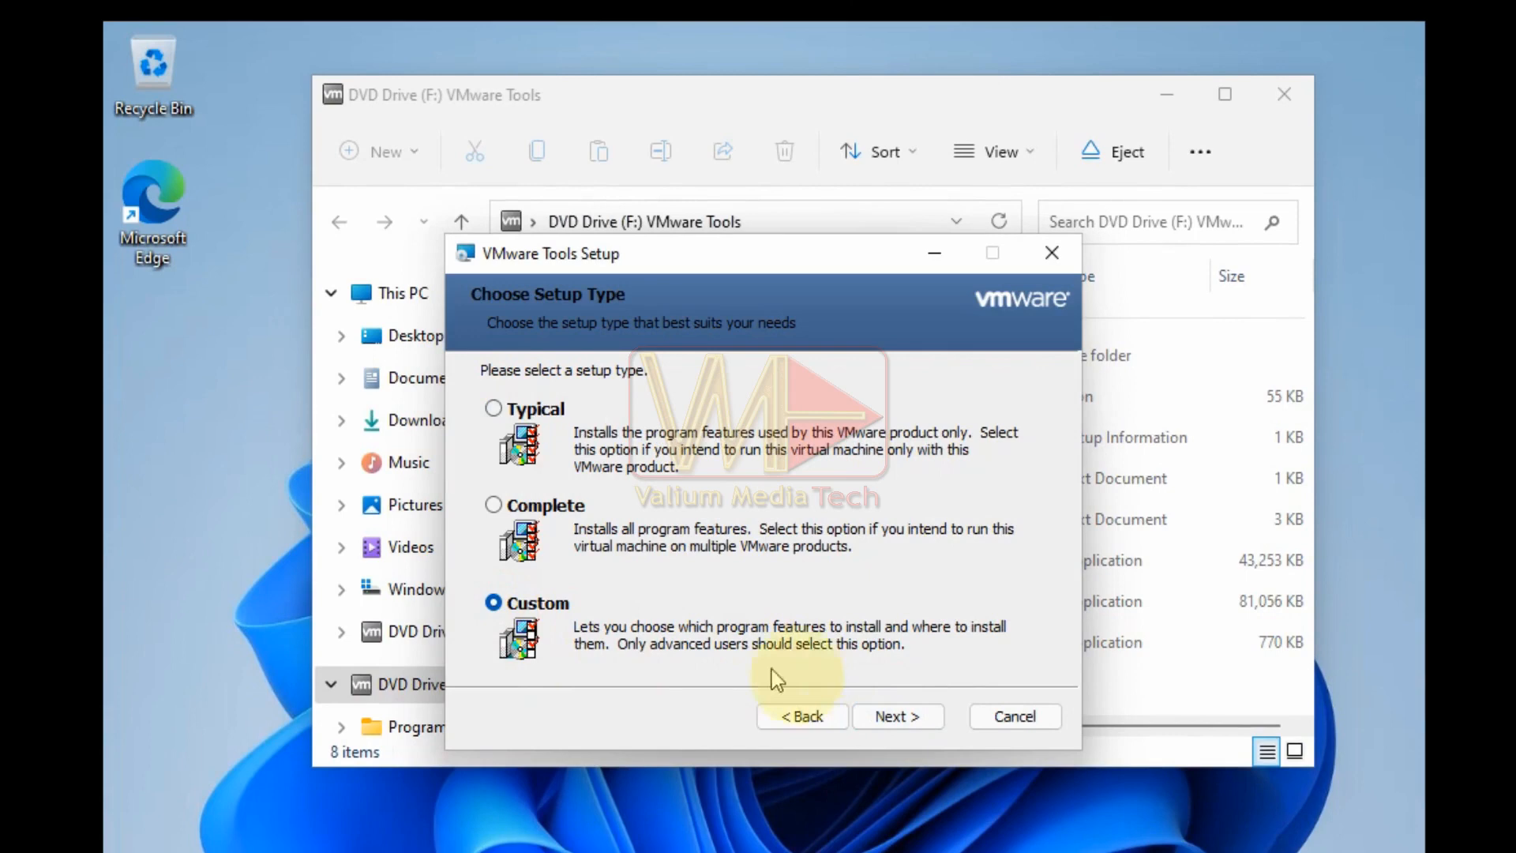
click(897, 717)
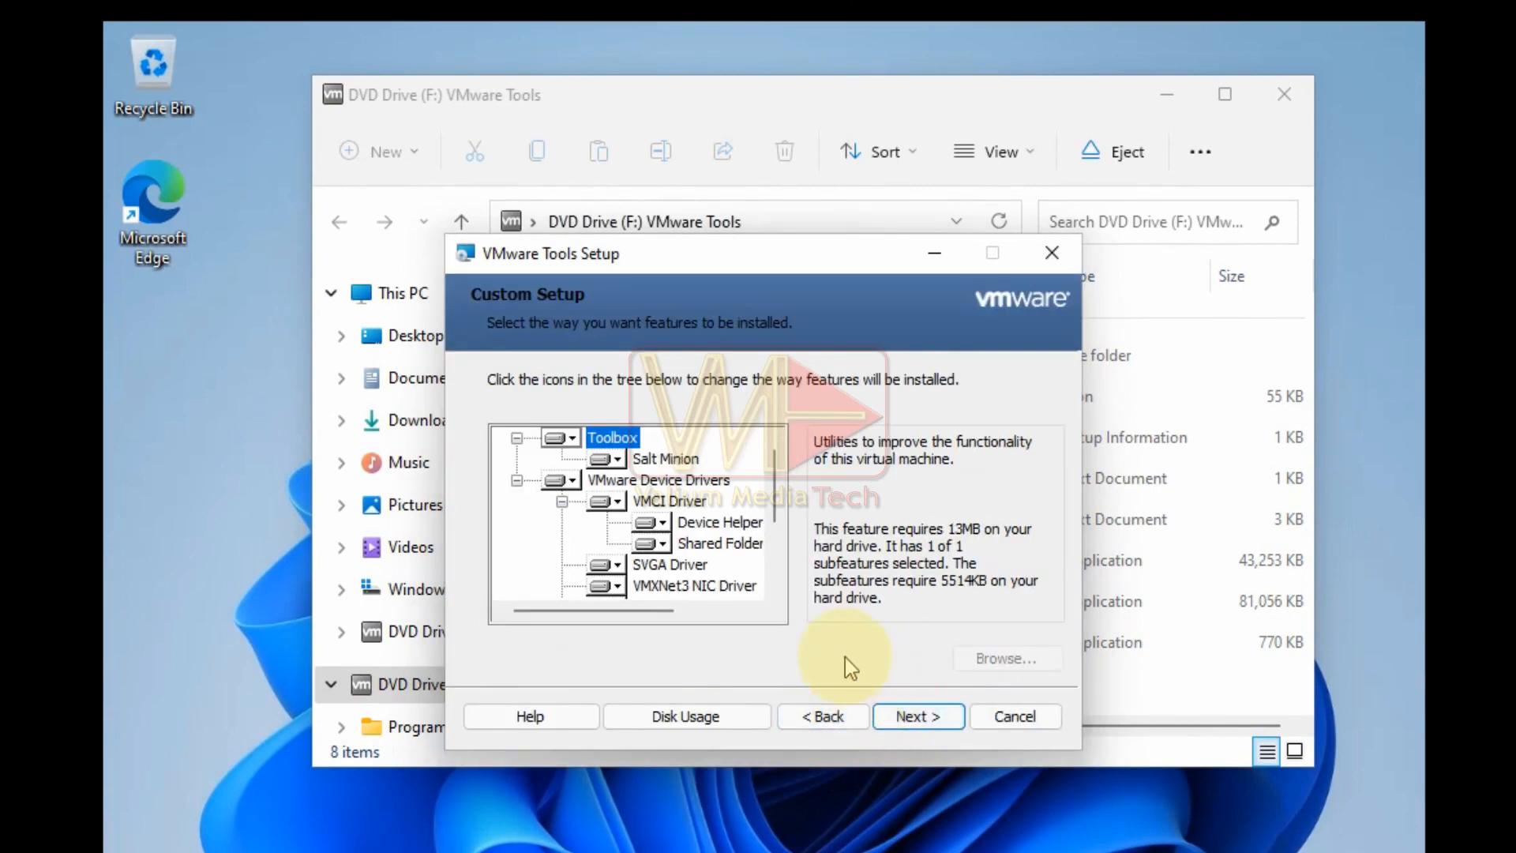
scroll(down, 3)
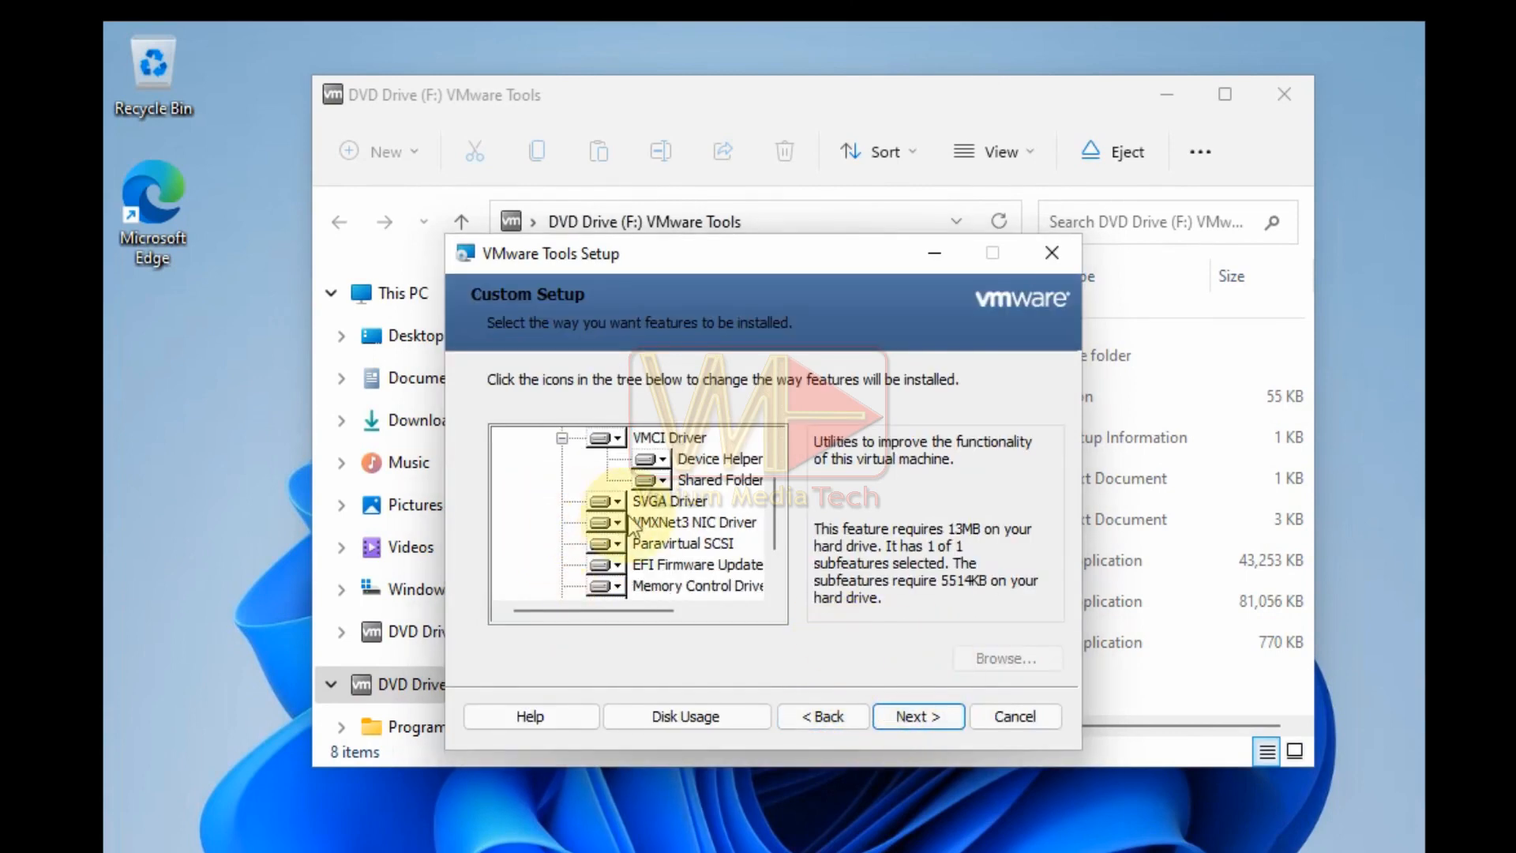
click(613, 521)
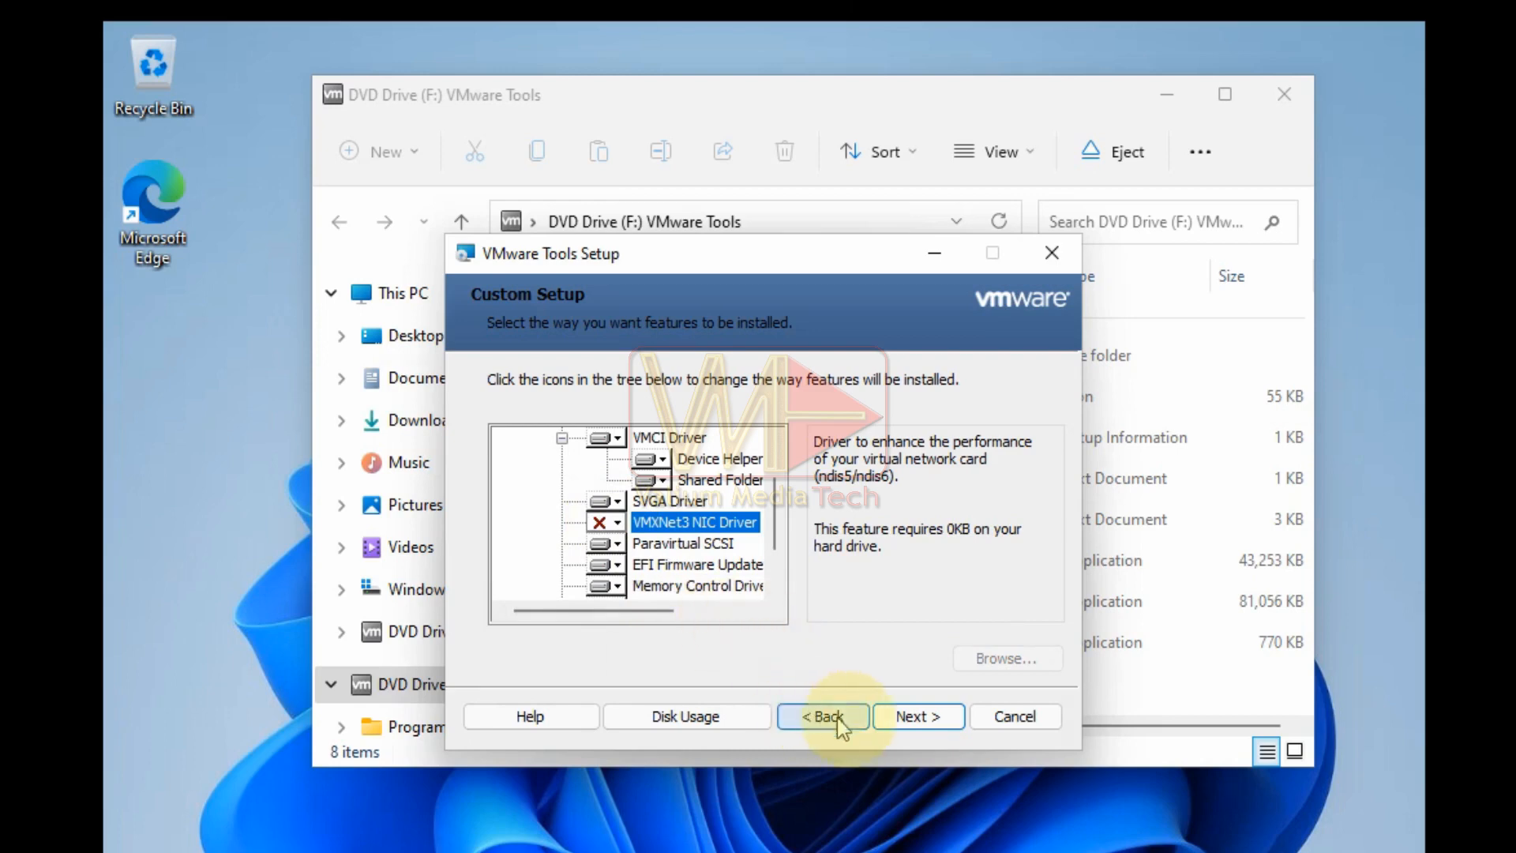
Start the install without VMXNet3 and acknowledge the SVGA driver failure warning.
click(919, 717)
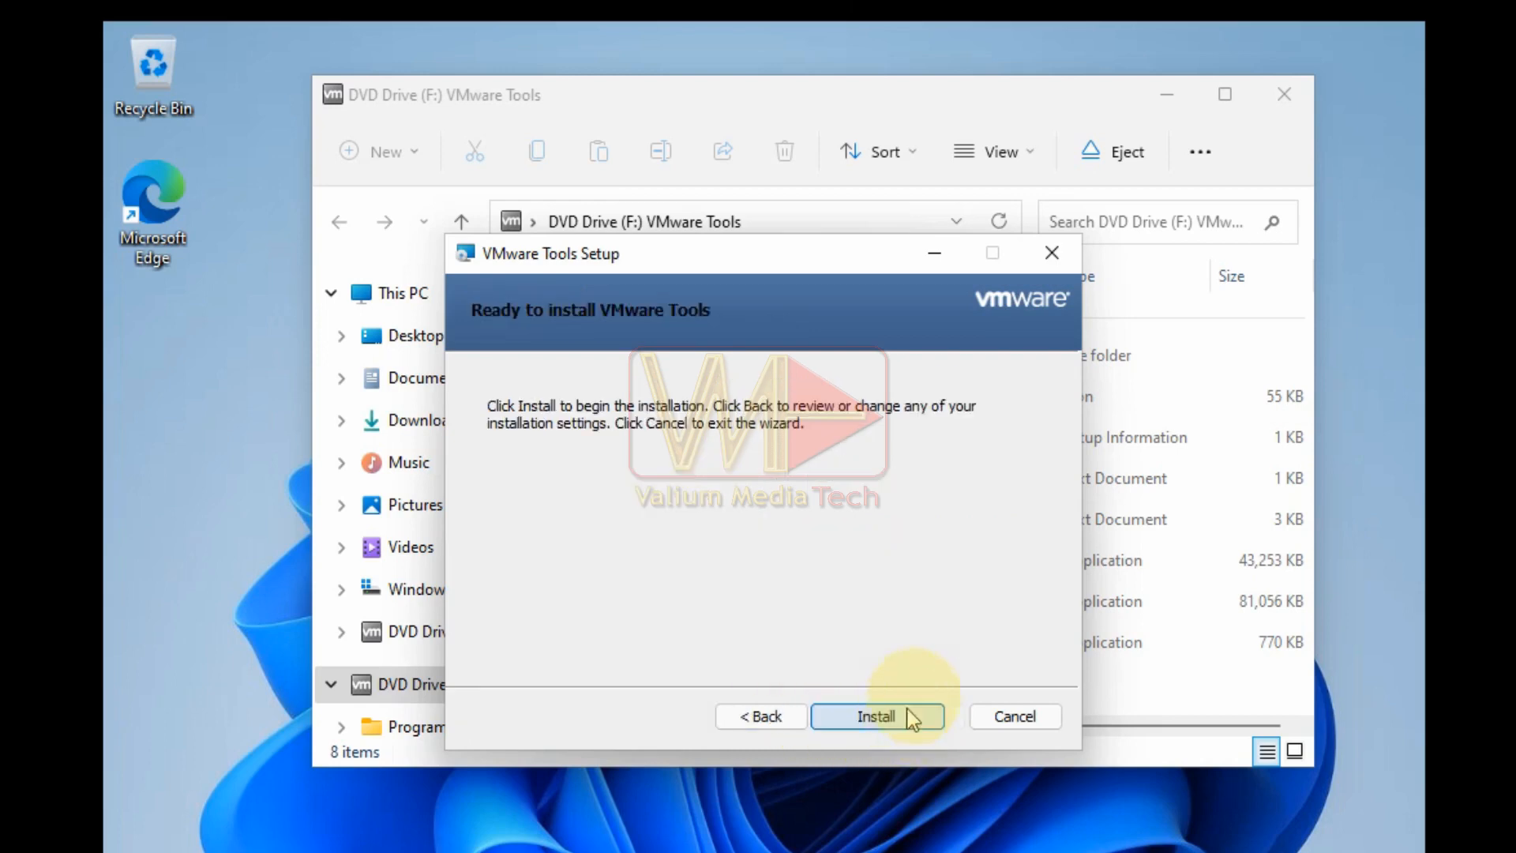
click(879, 717)
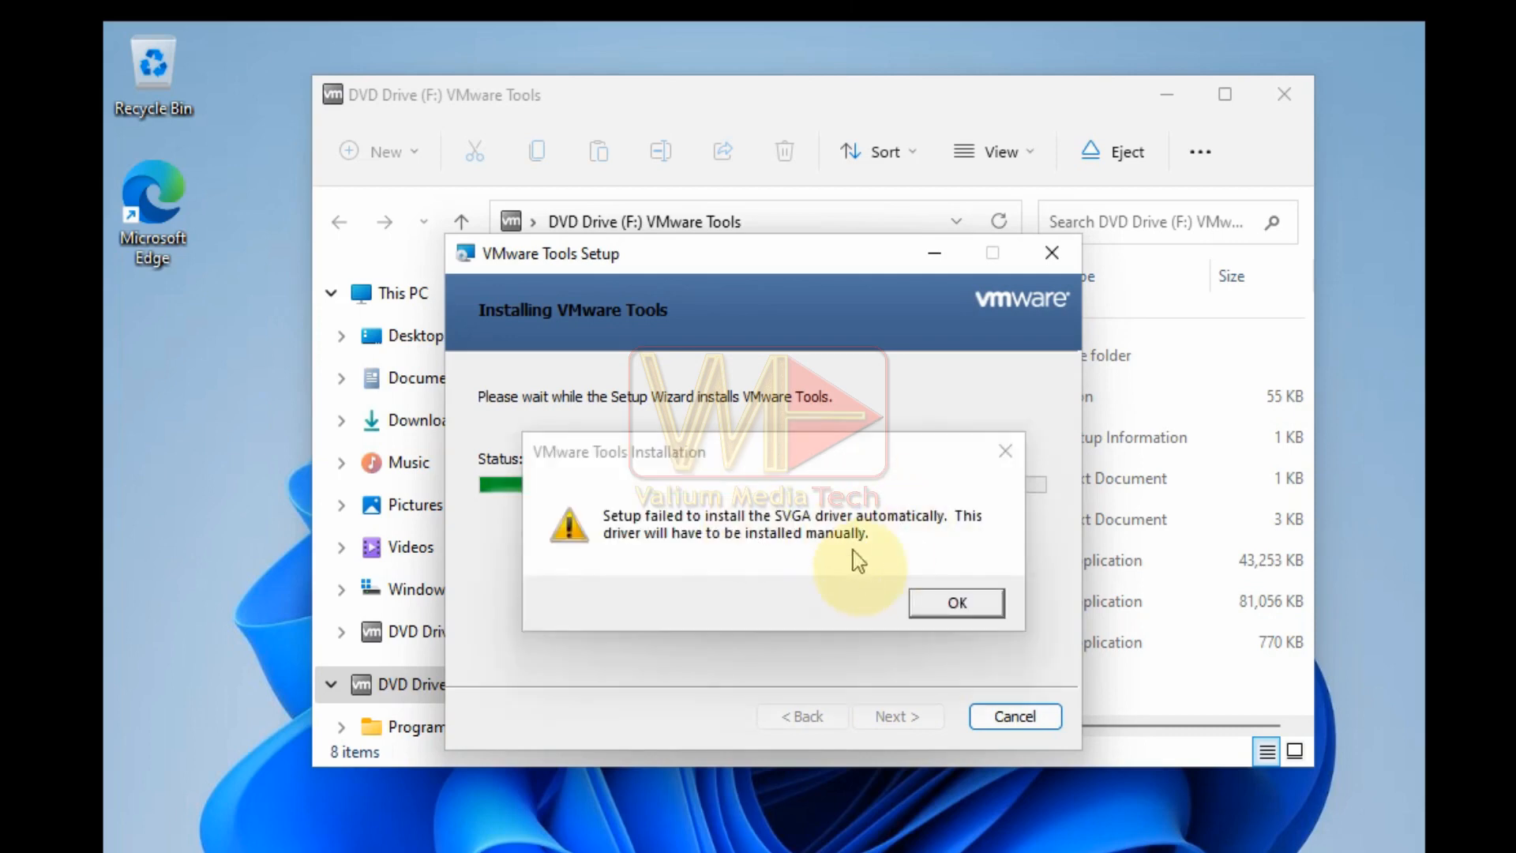
click(957, 604)
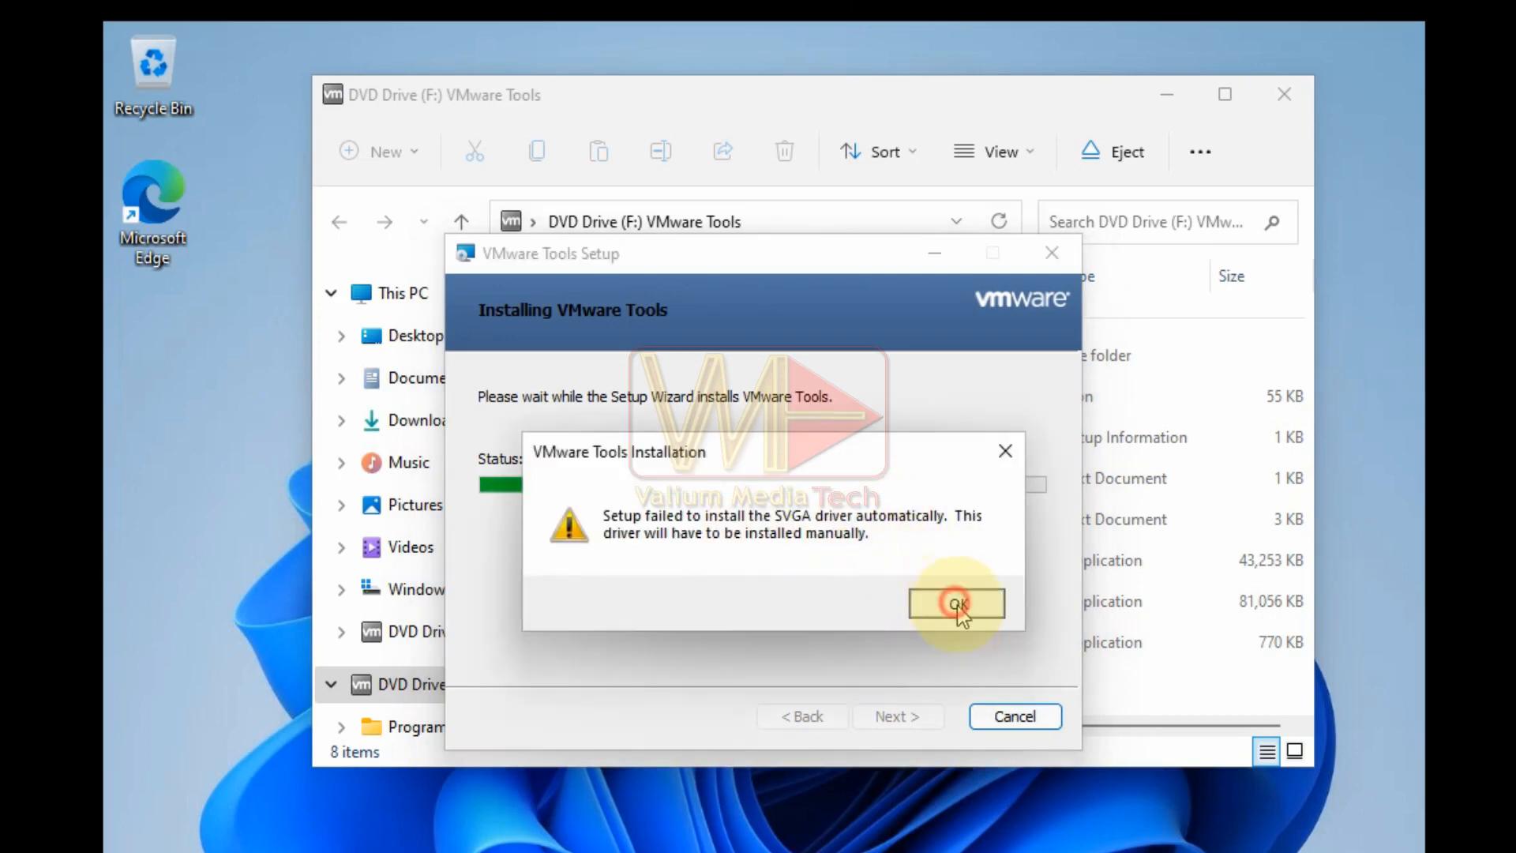
click(958, 603)
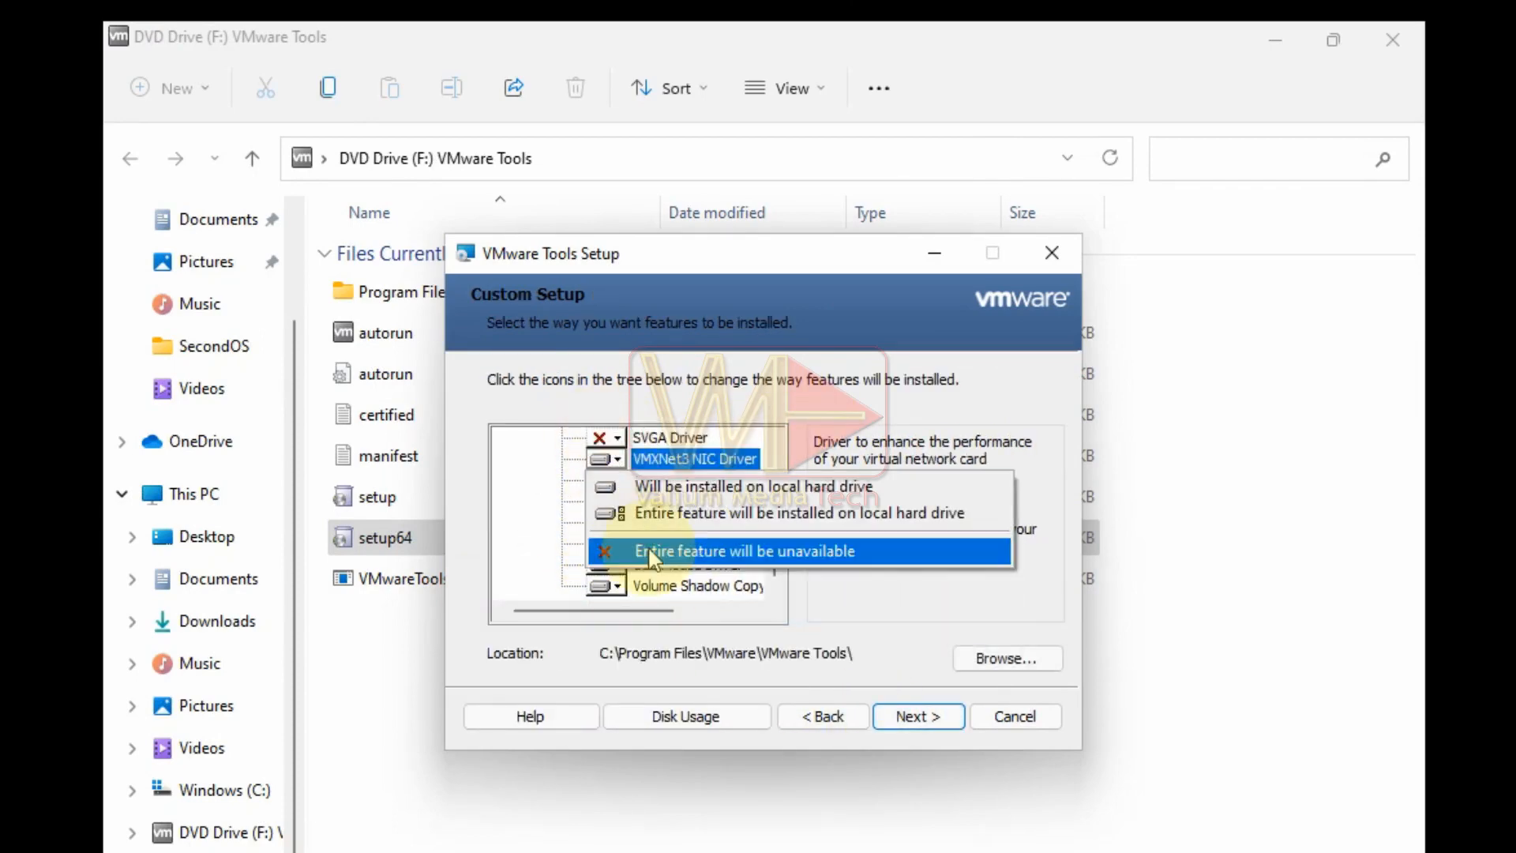
Restart the install with both SVGA and VMXNet3 NIC drivers excluded.
click(919, 717)
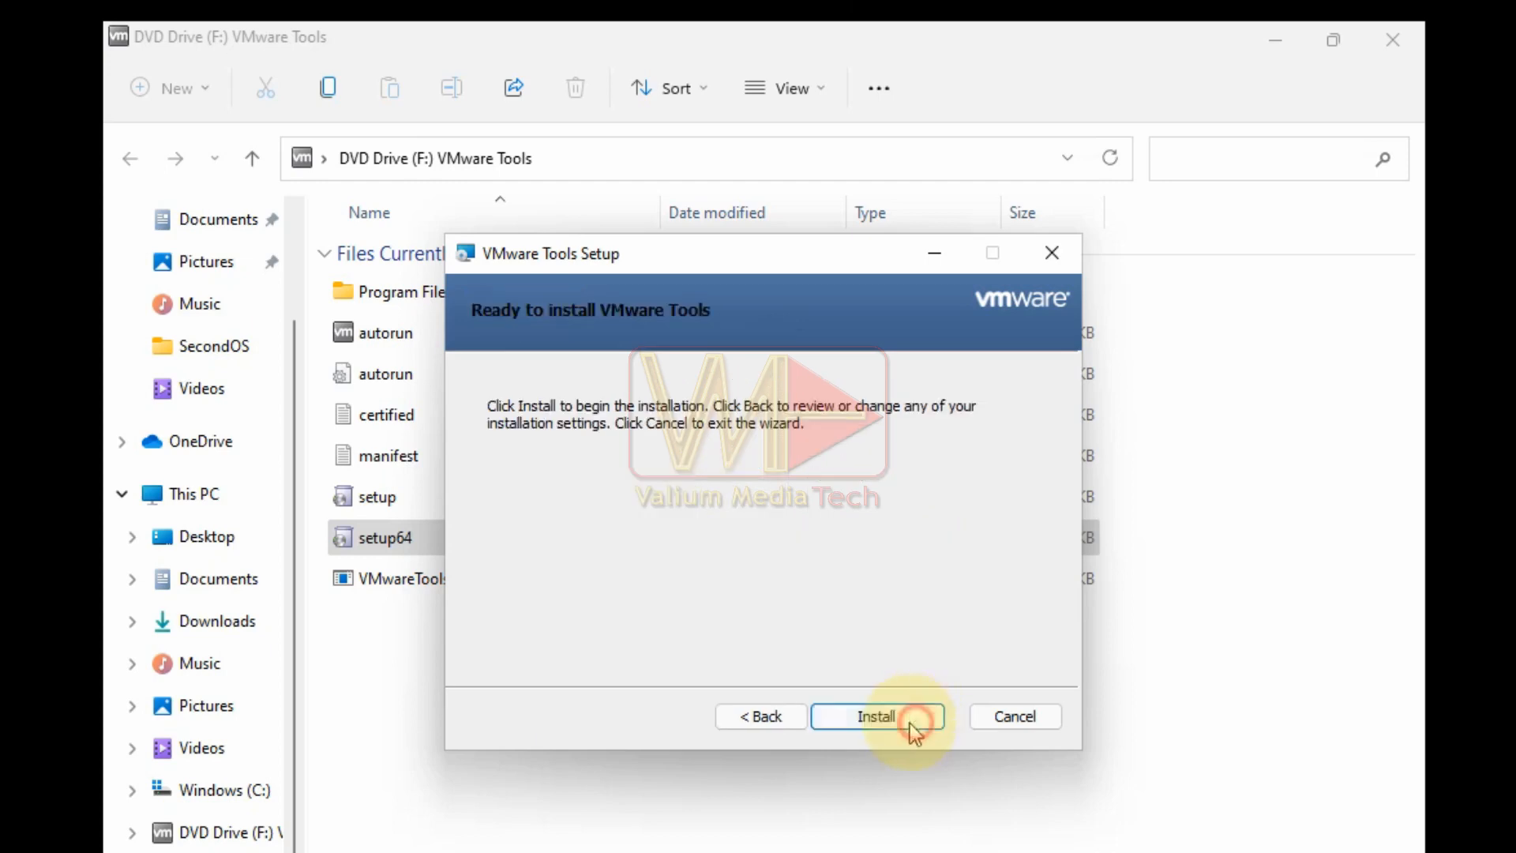
click(883, 717)
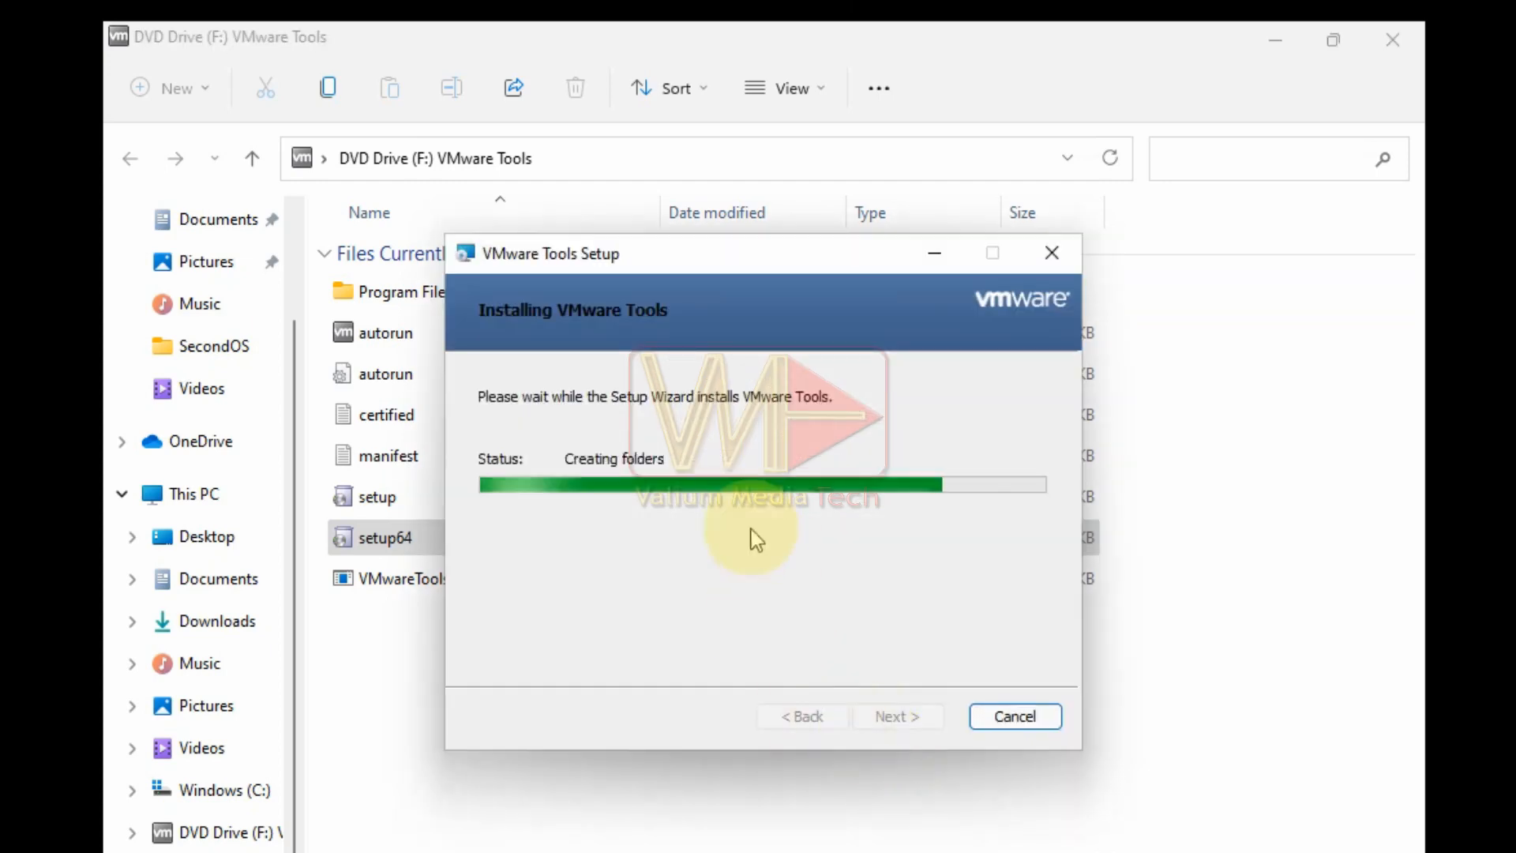